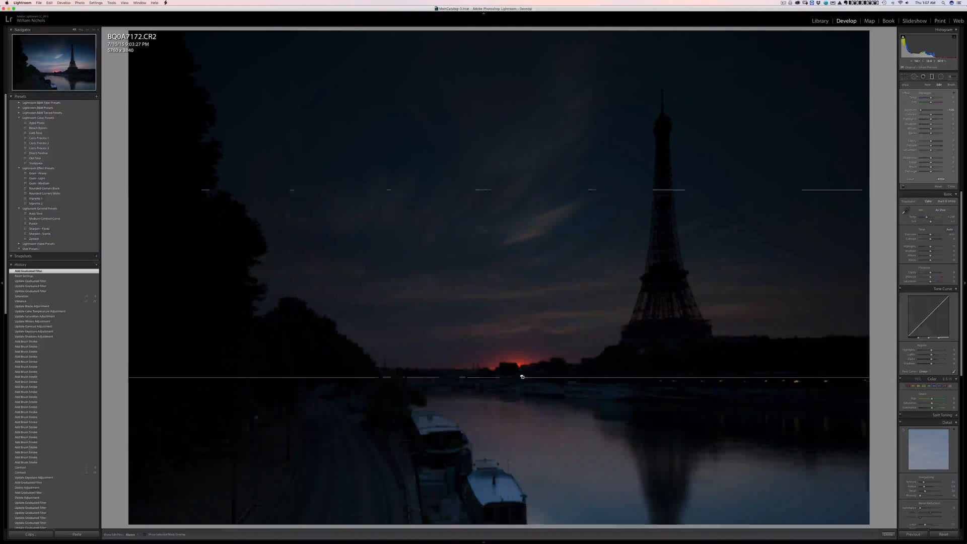
Drag a graduated filter upward from the bottom of the photo to the horizon.
{"action": "left_click_drag", "start_coordinate": [521, 377], "coordinate": [521, 363]}
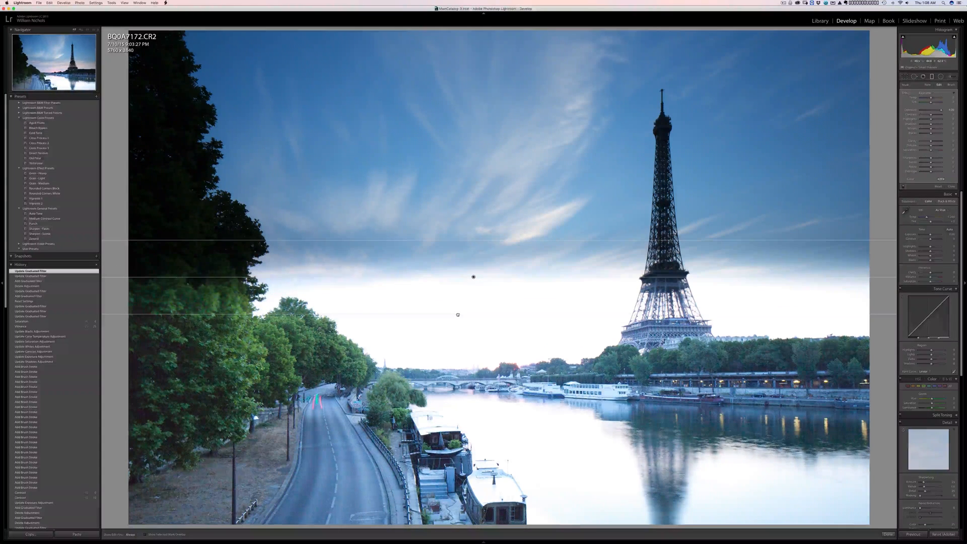
{"action": "left_click", "coordinate": [25, 271]}
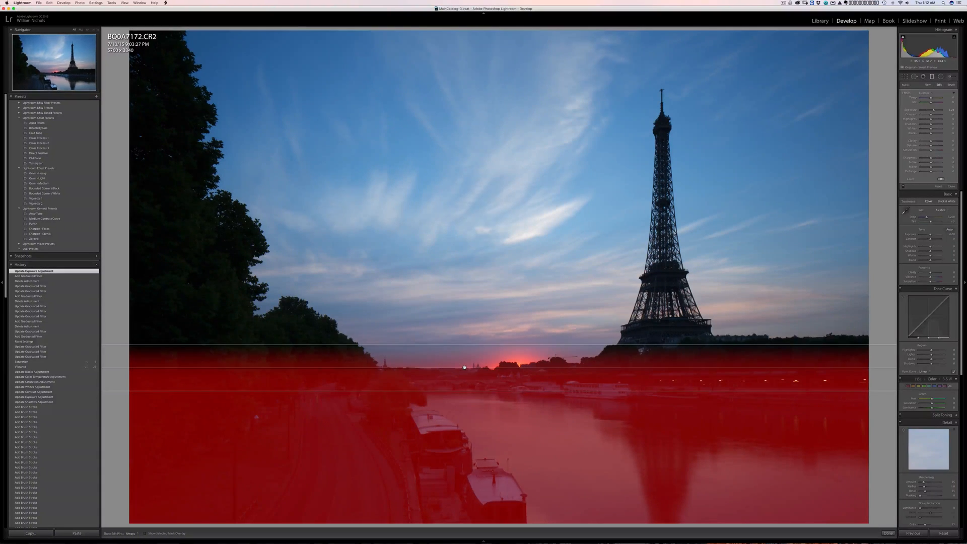
Select the foreground graduated filter on the lower part of the photo.
{"action": "left_click", "coordinate": [464, 367]}
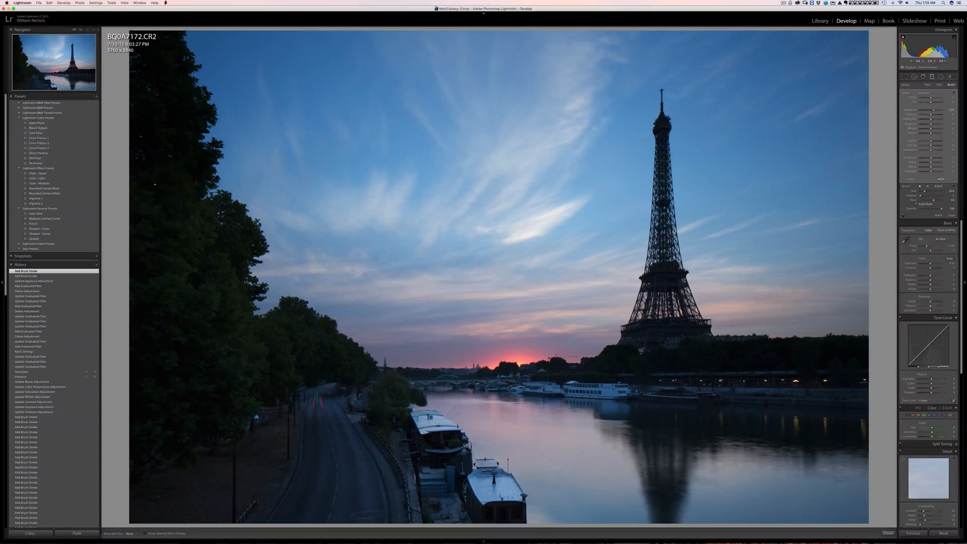
{"action": "left_click", "coordinate": [190, 148]}
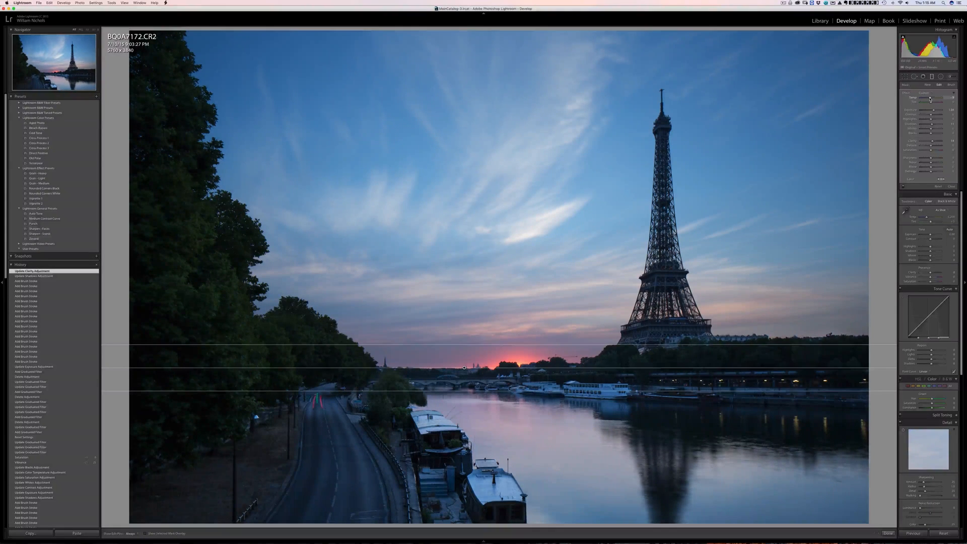
Adjust the local adjustment's Clarity slider.
{"action": "left_click_drag", "start_coordinate": [931, 97], "coordinate": [928, 97]}
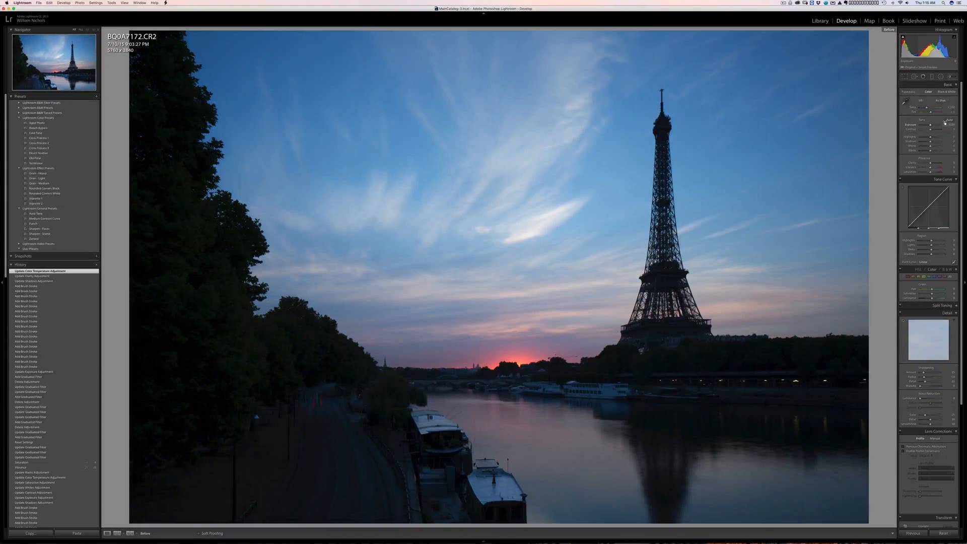
{"action": "left_click", "coordinate": [108, 533]}
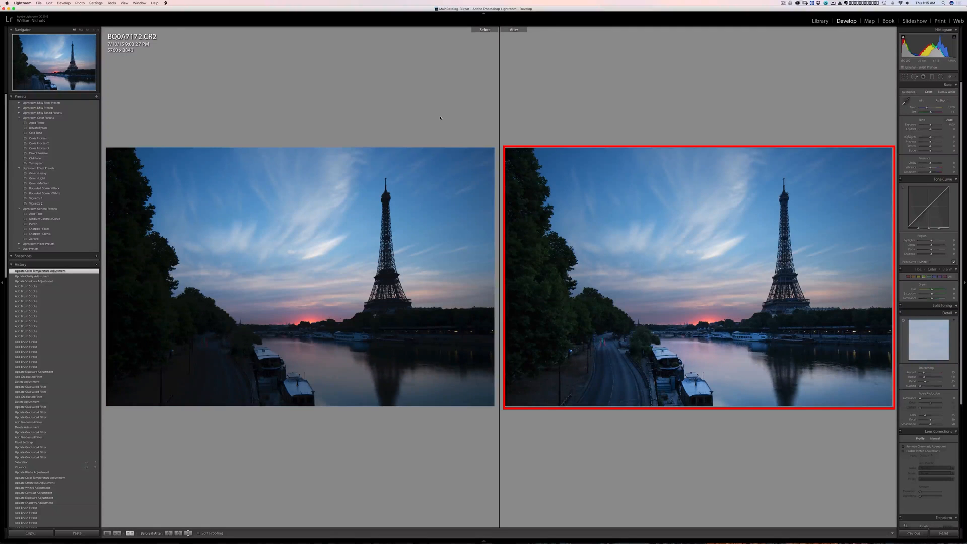
{"action": "left_click", "coordinate": [107, 532]}
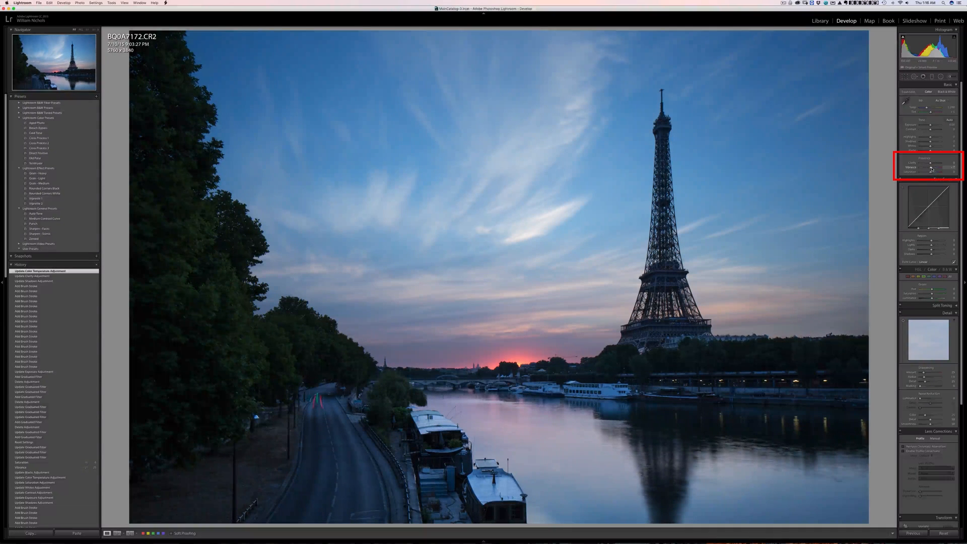
Raise the photo's Vibrance slightly, fine-tune it, then nudge Saturation up slightly.
{"action": "left_click_drag", "start_coordinate": [930, 167], "coordinate": [941, 167]}
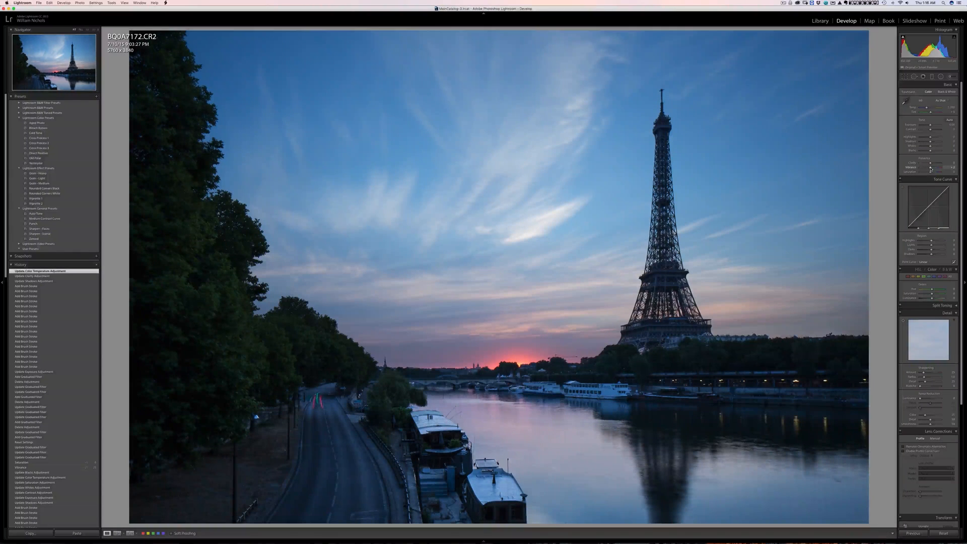
{"action": "left_click_drag", "start_coordinate": [931, 168], "coordinate": [937, 167]}
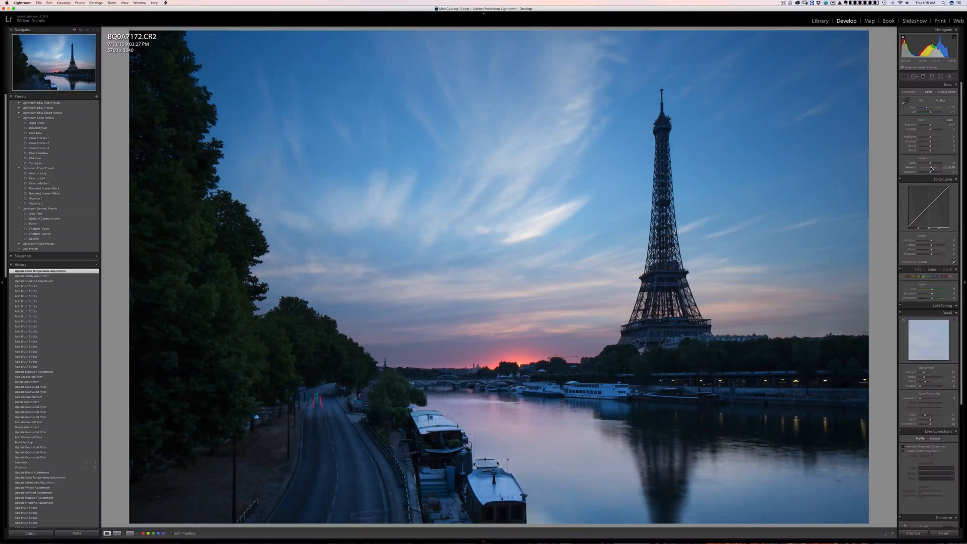
{"action": "left_click_drag", "start_coordinate": [925, 169], "coordinate": [937, 169]}
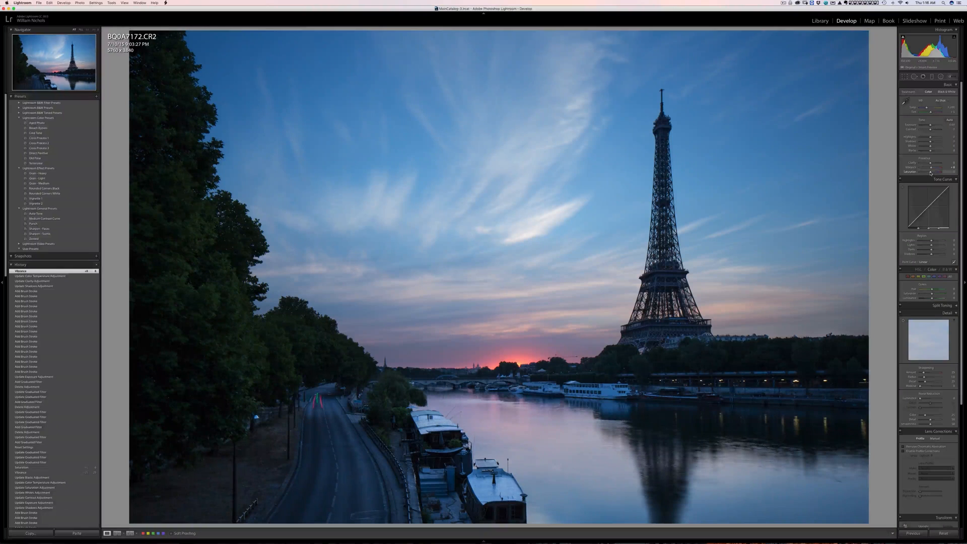